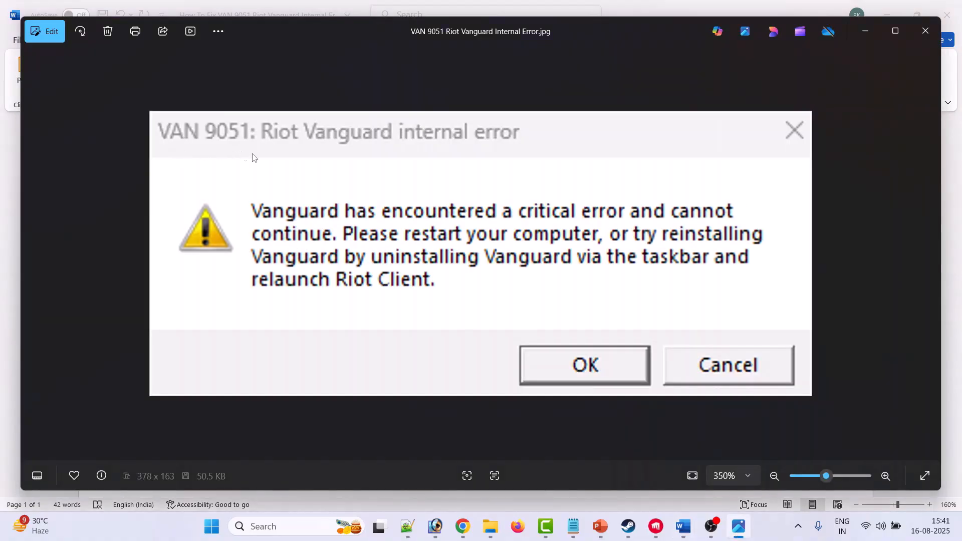
mouse_move(504, 146)
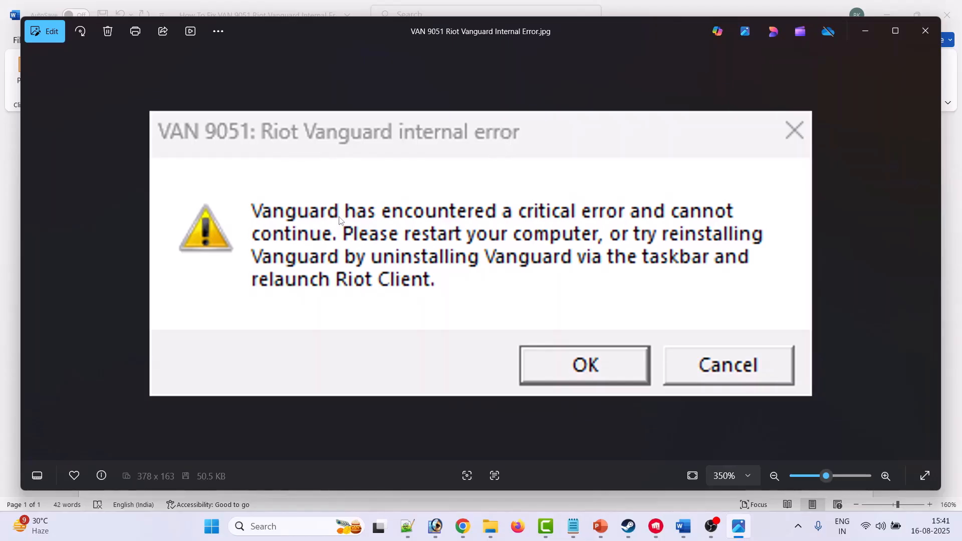
mouse_move(628, 226)
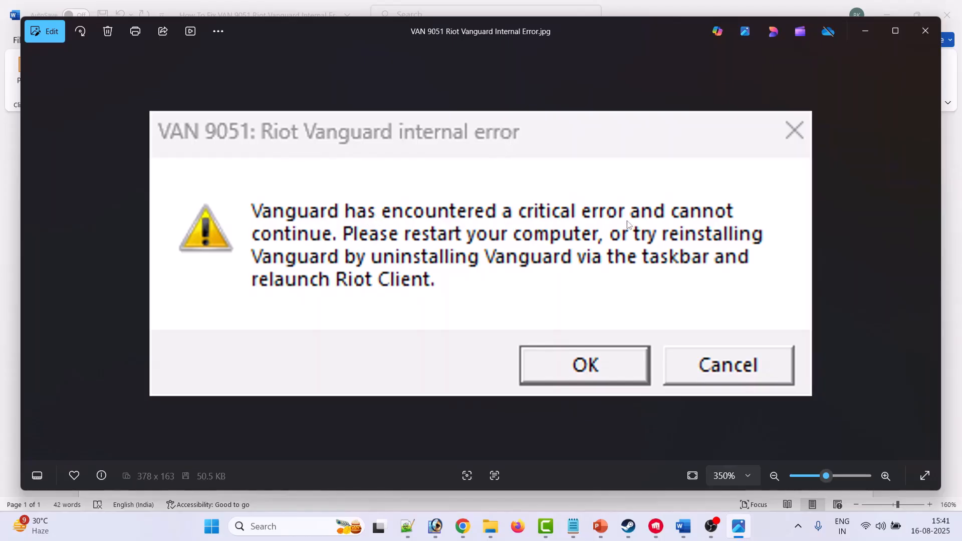
mouse_move(437, 255)
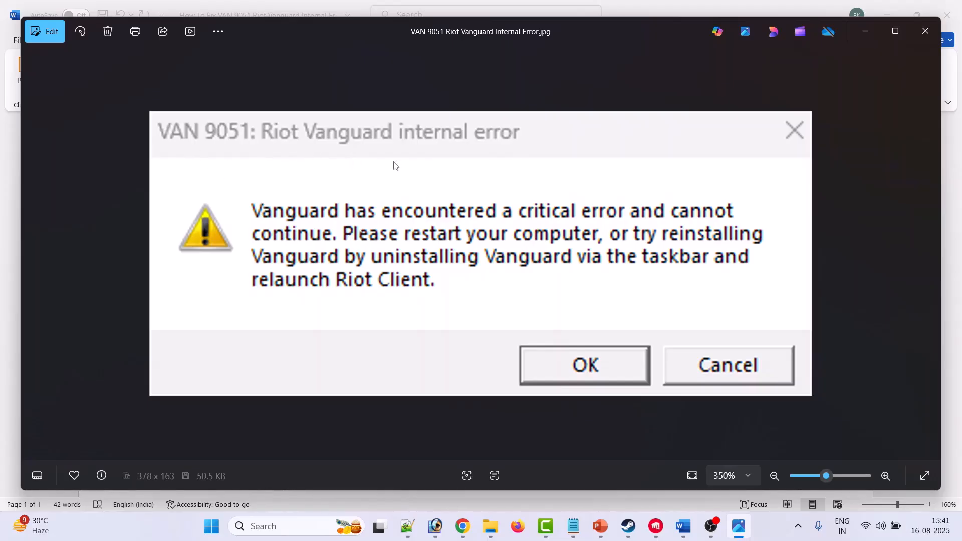
mouse_move(431, 171)
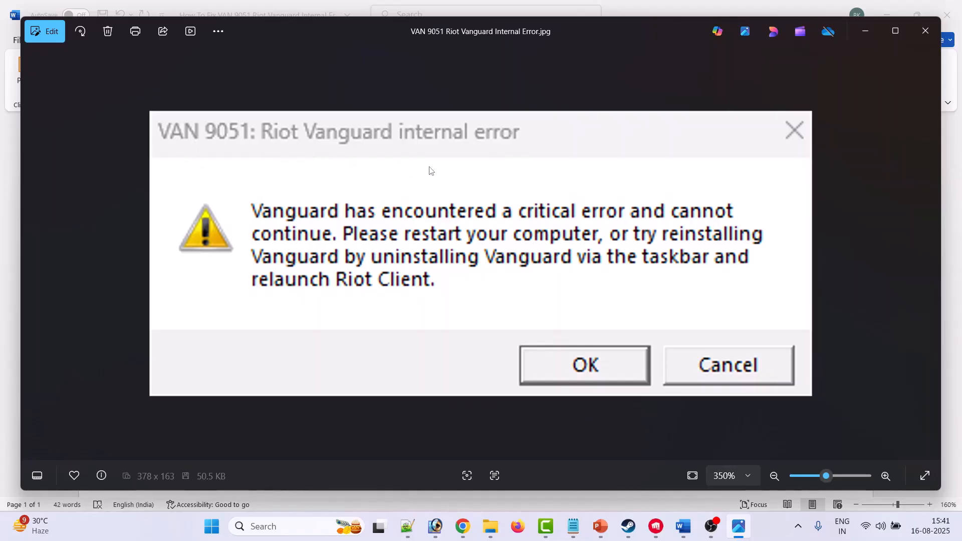
mouse_move(484, 257)
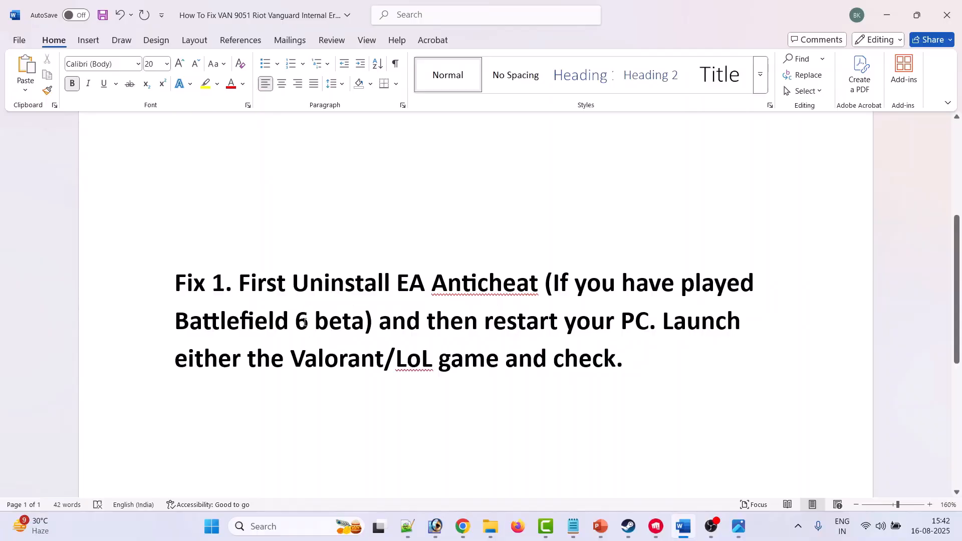
Browse the local files of Battlefield 6 Open Beta from the Steam library.
click(423, 320)
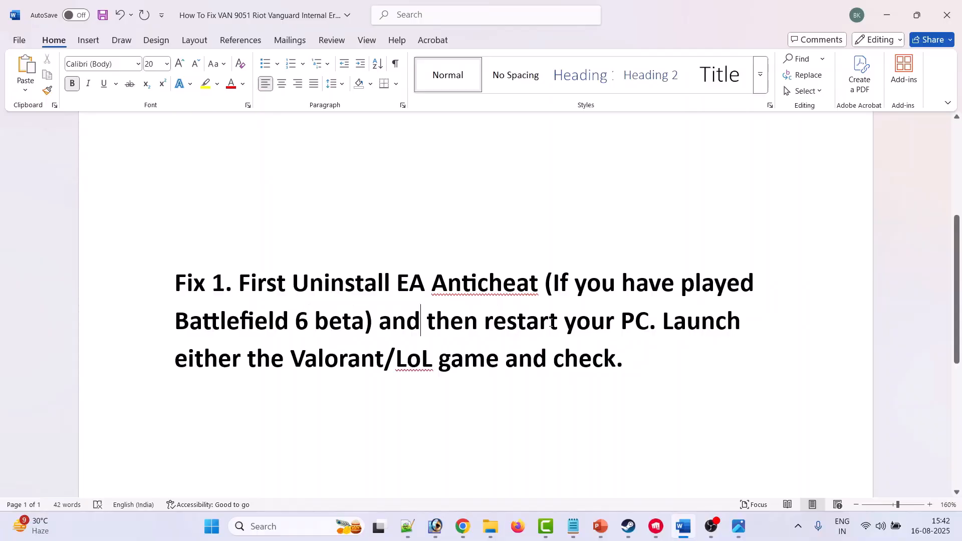
mouse_move(521, 301)
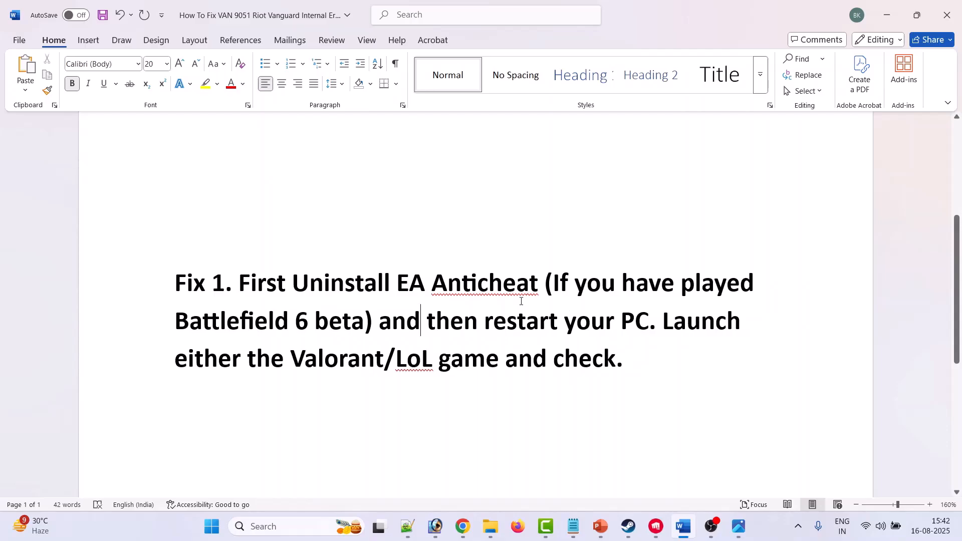
mouse_move(602, 264)
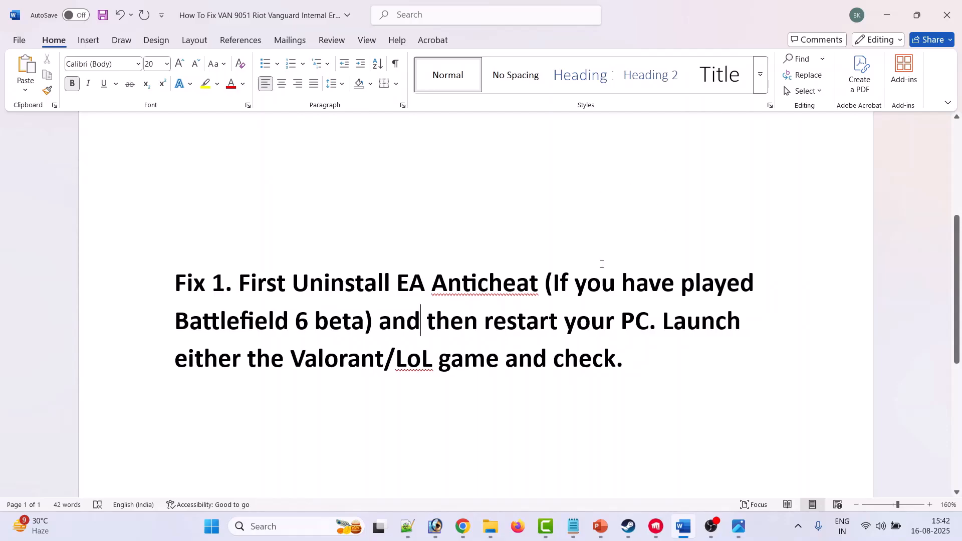
click(628, 526)
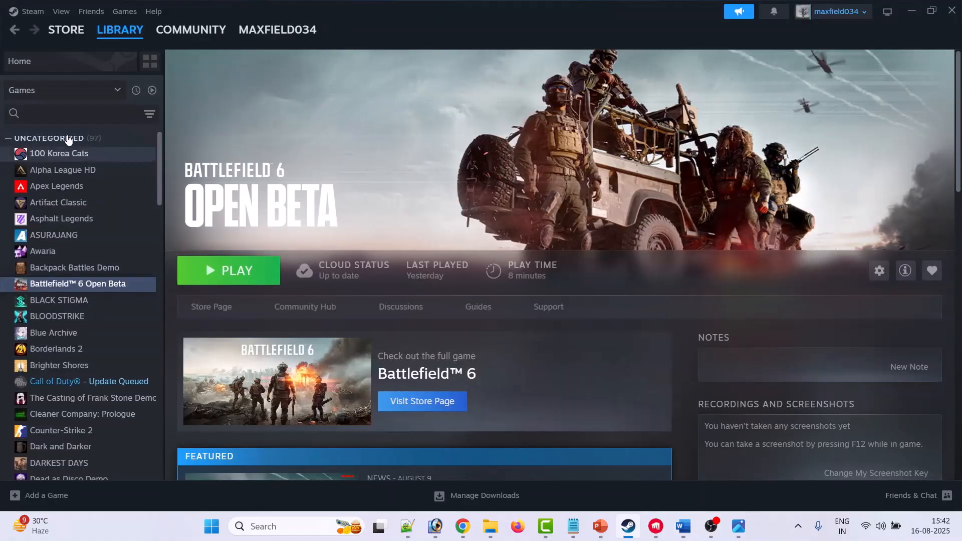
mouse_move(100, 292)
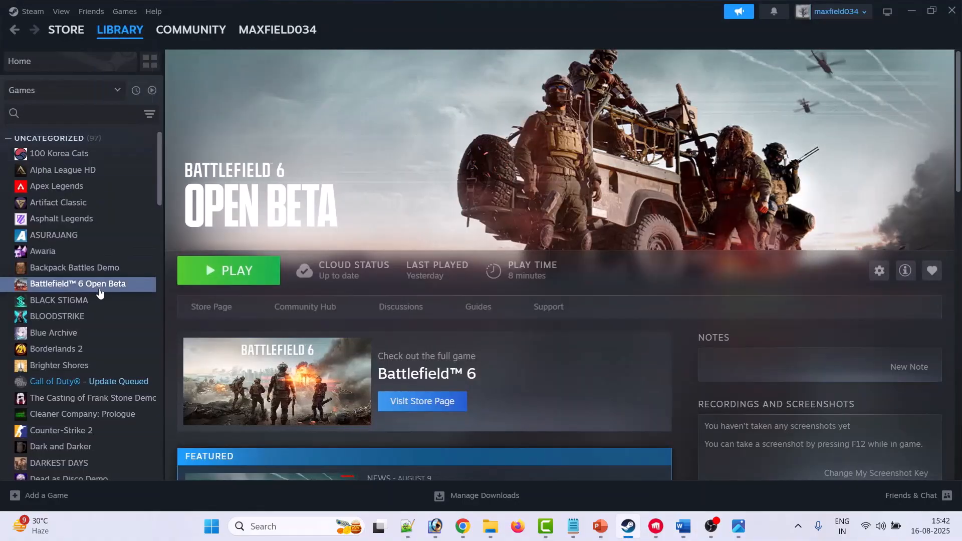
right_click(78, 283)
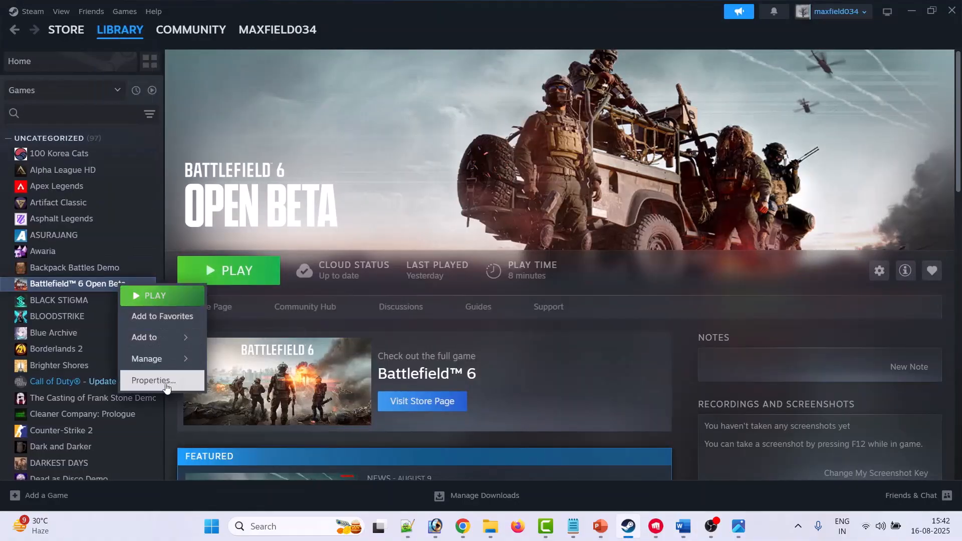
click(153, 380)
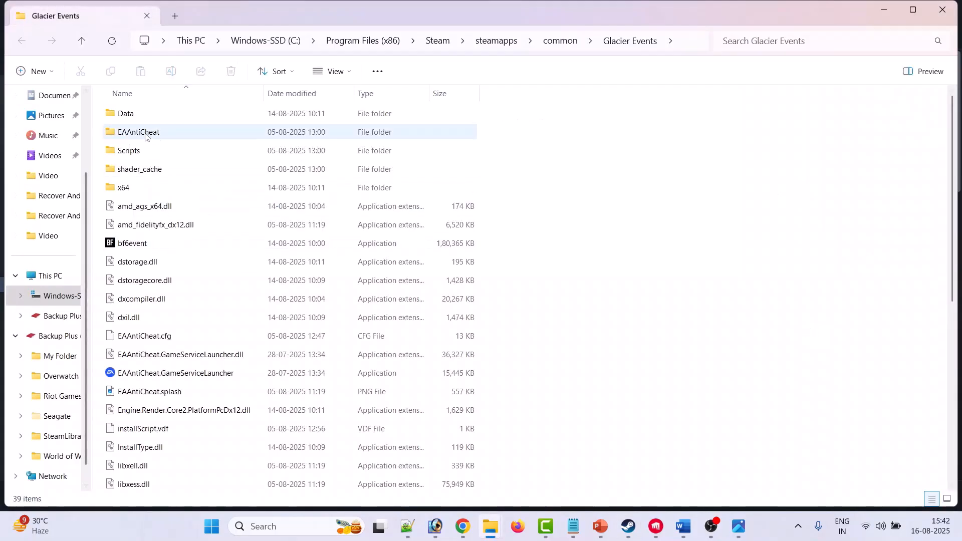
Run EAAntiCheat.Installer from the game's EAAntiCheat folder.
double_click(139, 132)
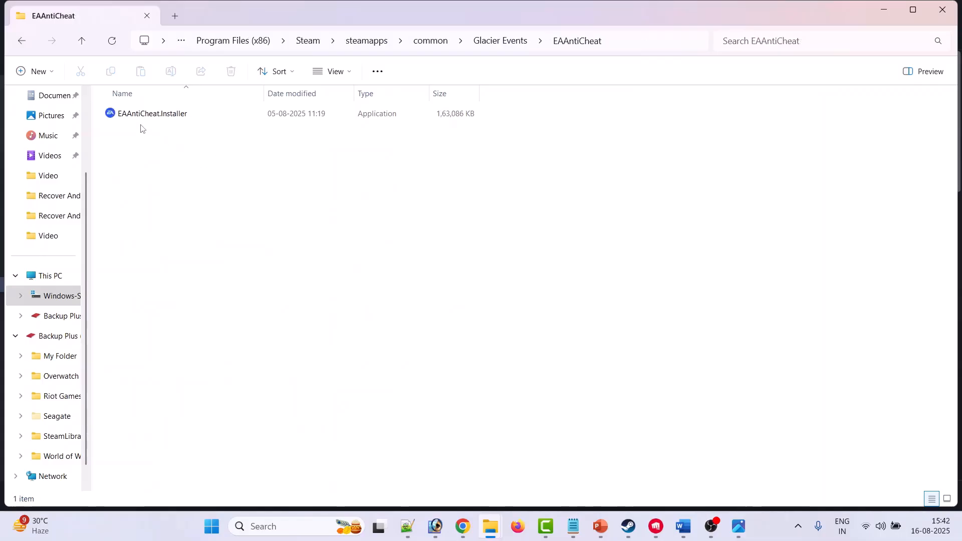
click(151, 113)
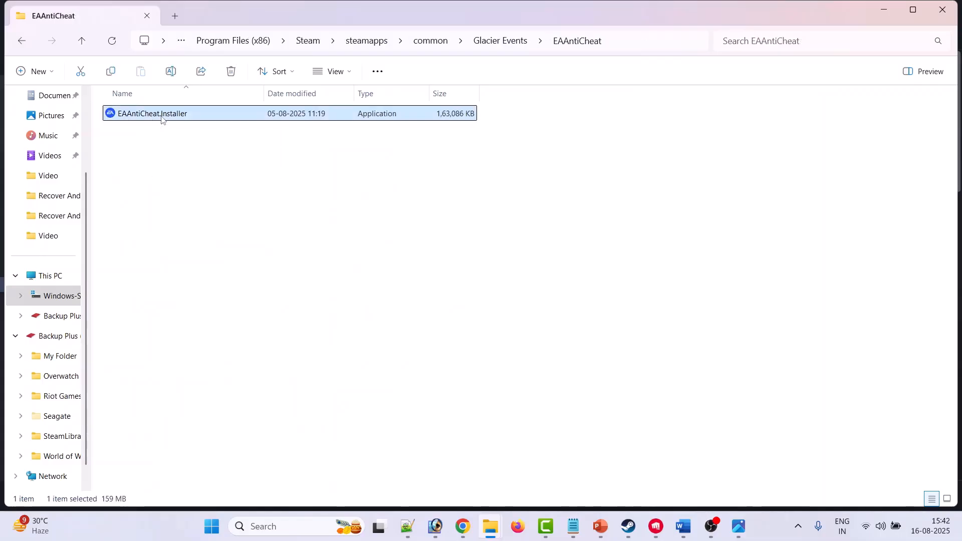
double_click(152, 114)
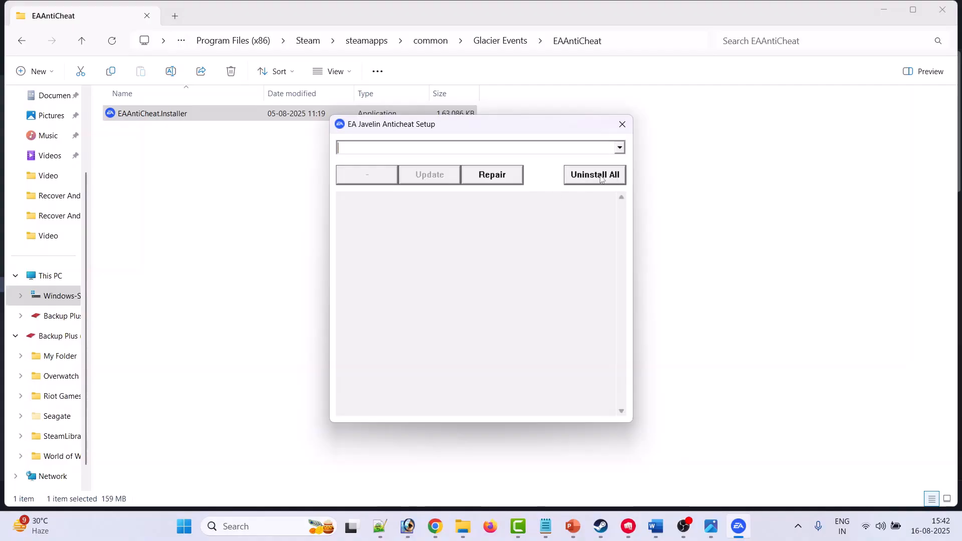
mouse_move(606, 186)
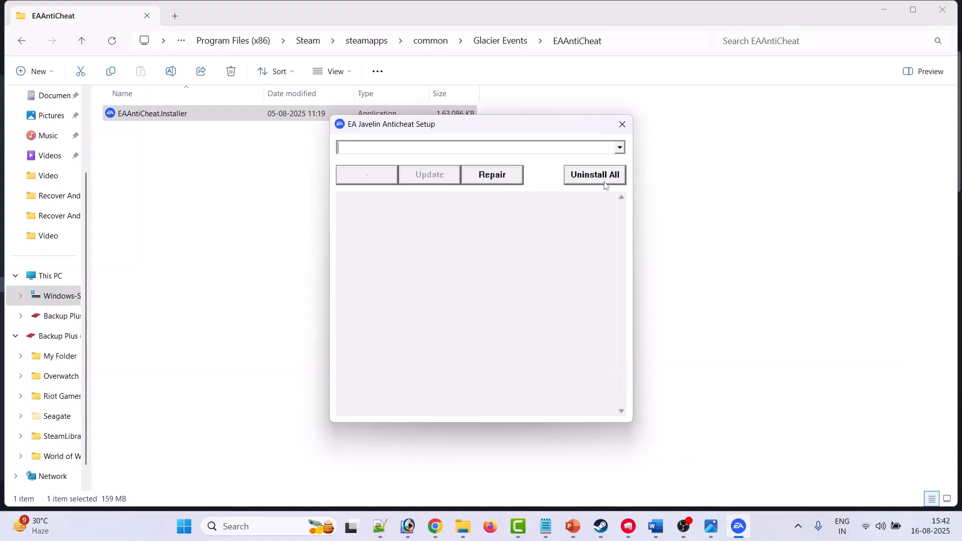
mouse_move(604, 178)
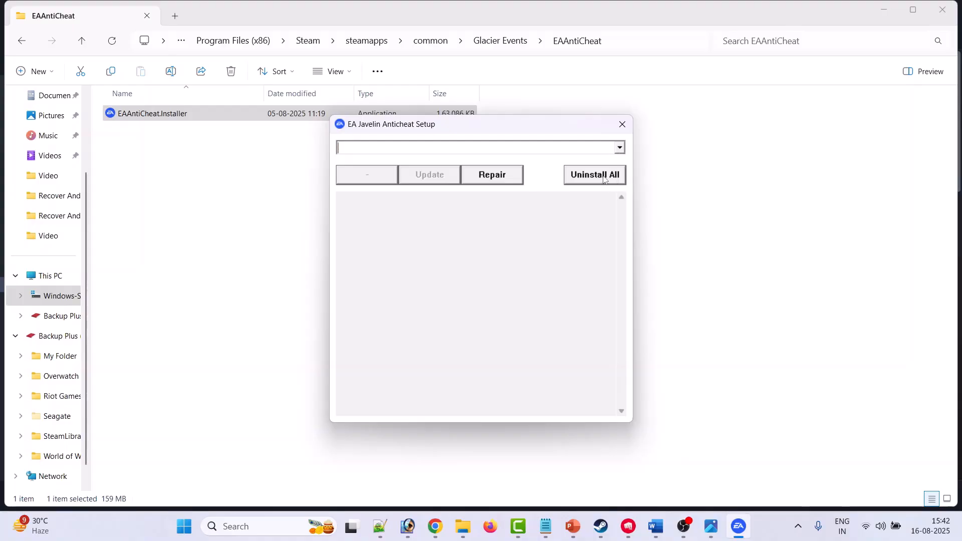
Uninstall all EA Anticheat components, close Setup, and restart the PC.
click(594, 174)
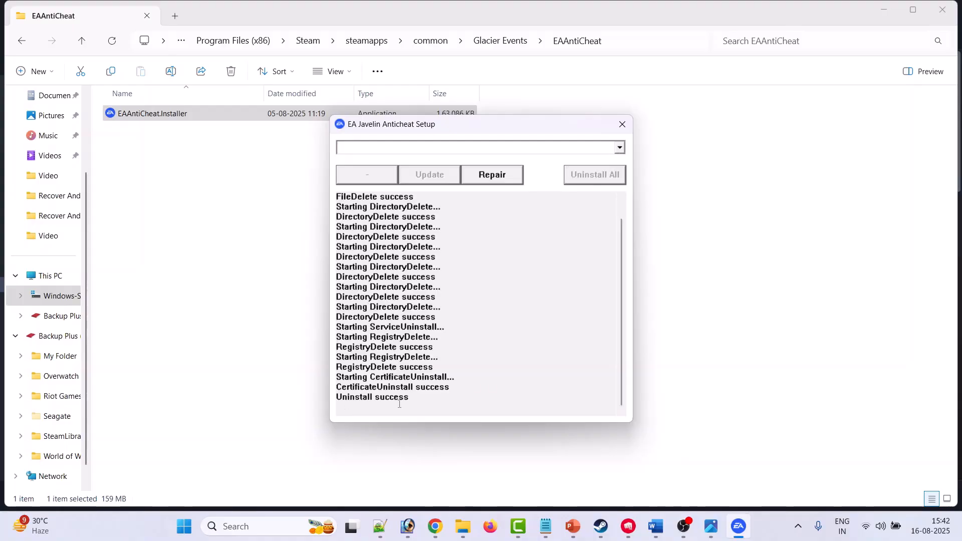
click(621, 124)
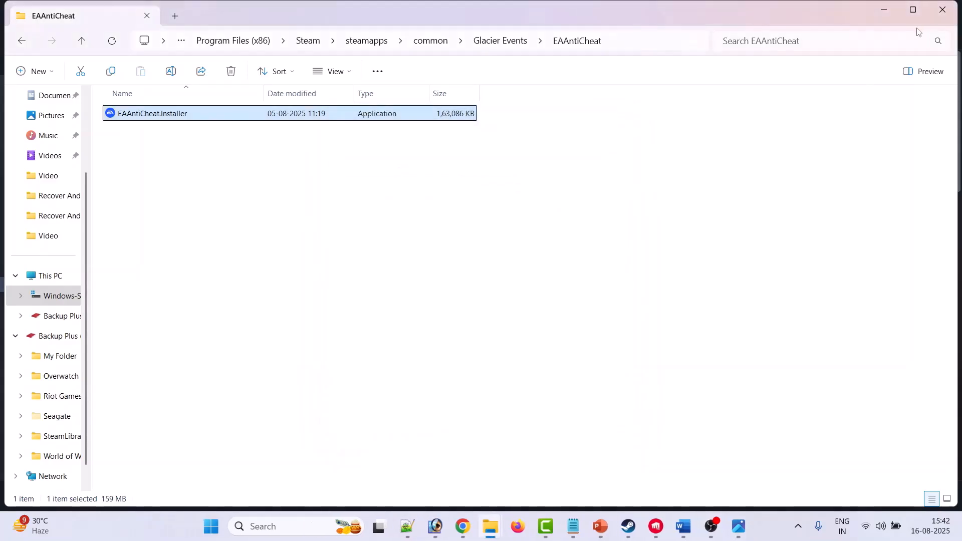
click(210, 526)
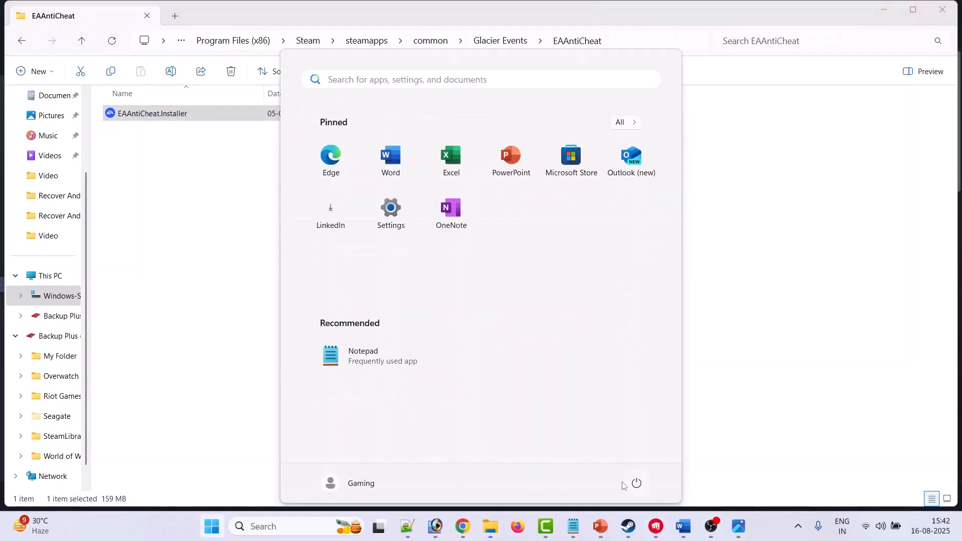
click(636, 483)
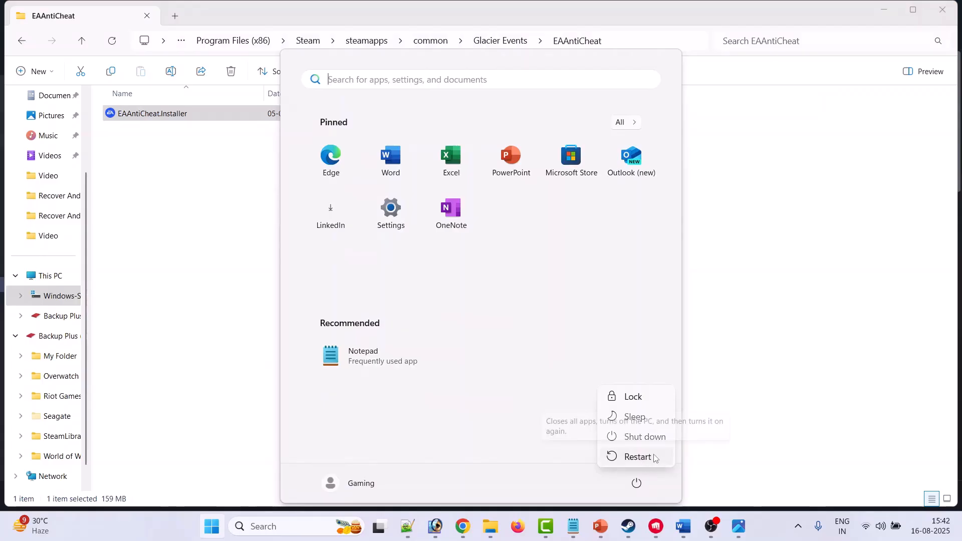
click(682, 527)
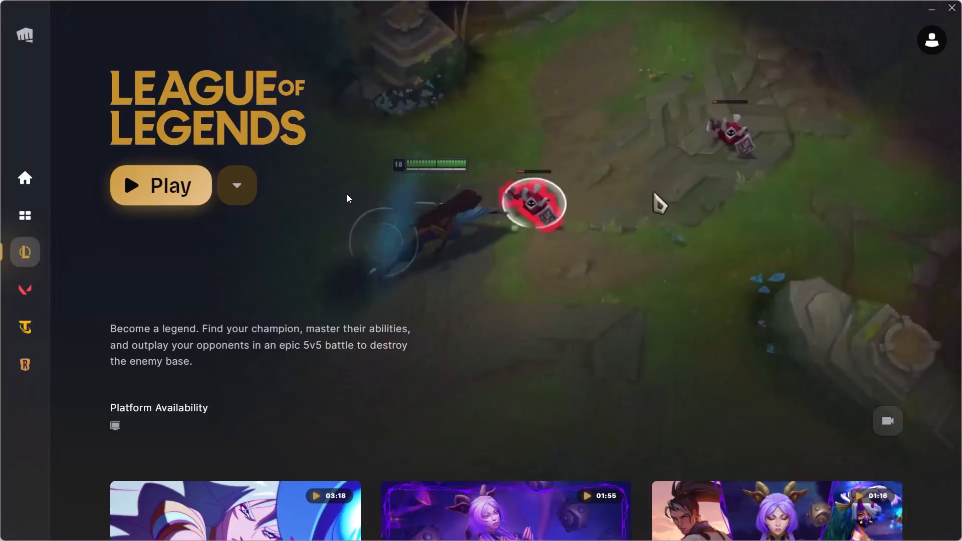
mouse_move(247, 91)
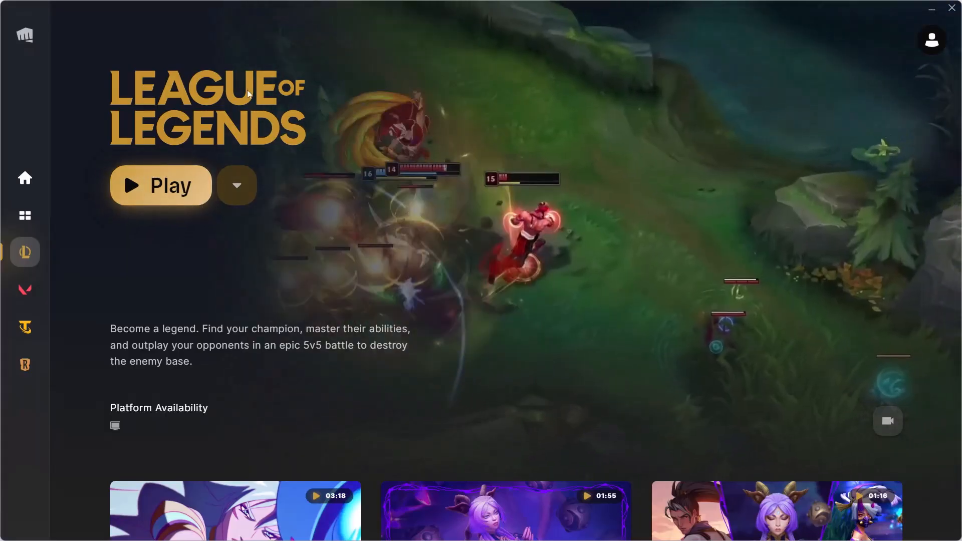
click(24, 289)
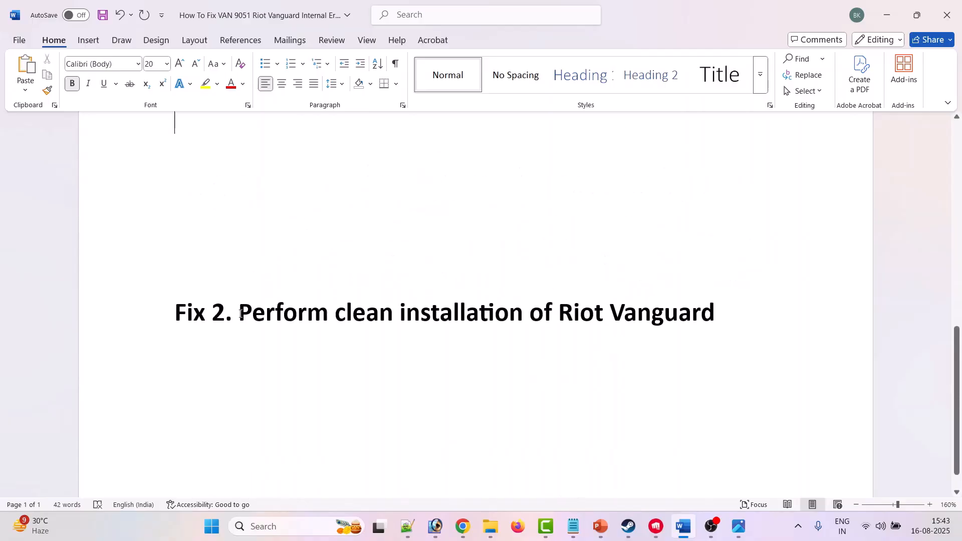
Search 'contro' to open Control Panel's Uninstall a program list.
drag(239, 312, 607, 312)
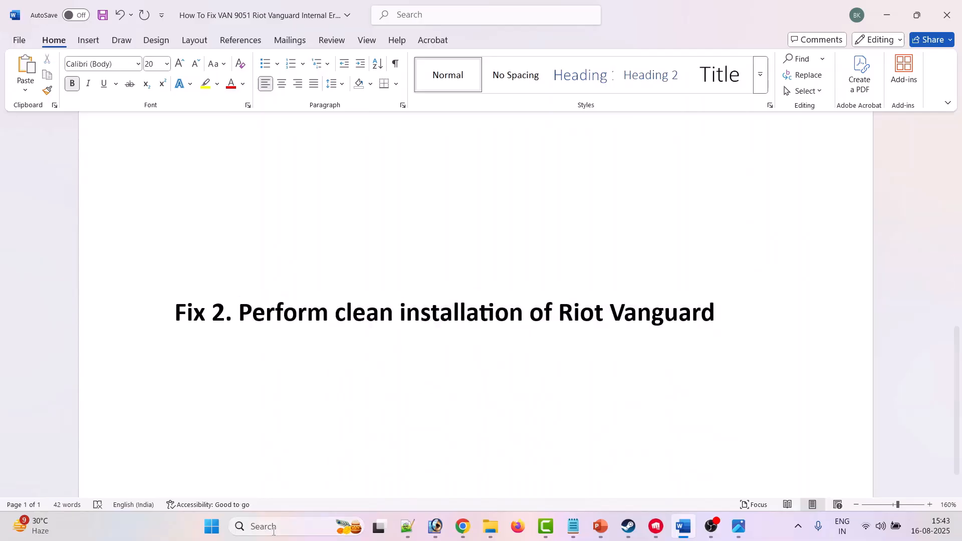
text(contro)
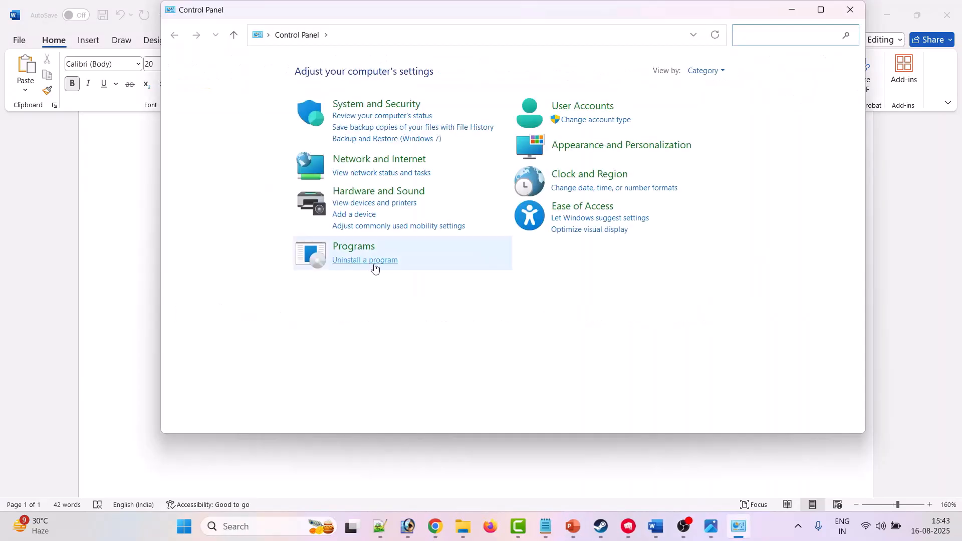
click(364, 260)
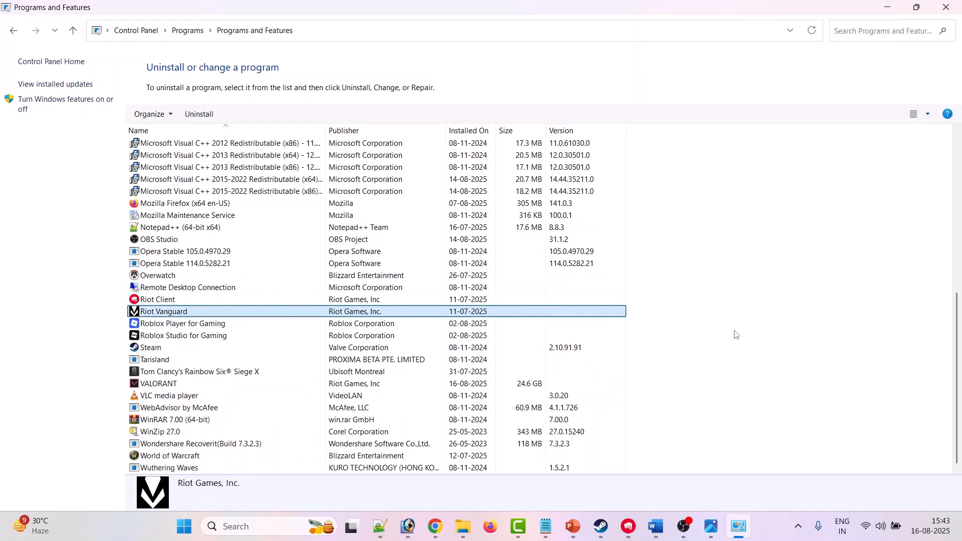
Uninstall Riot Vanguard, confirm with Yes, and close Programs and Features.
right_click(164, 311)
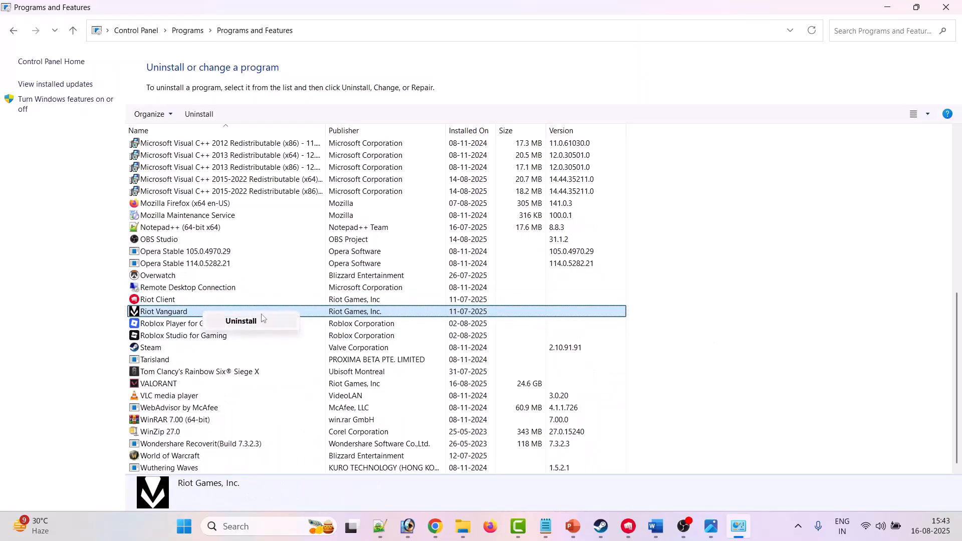
click(241, 321)
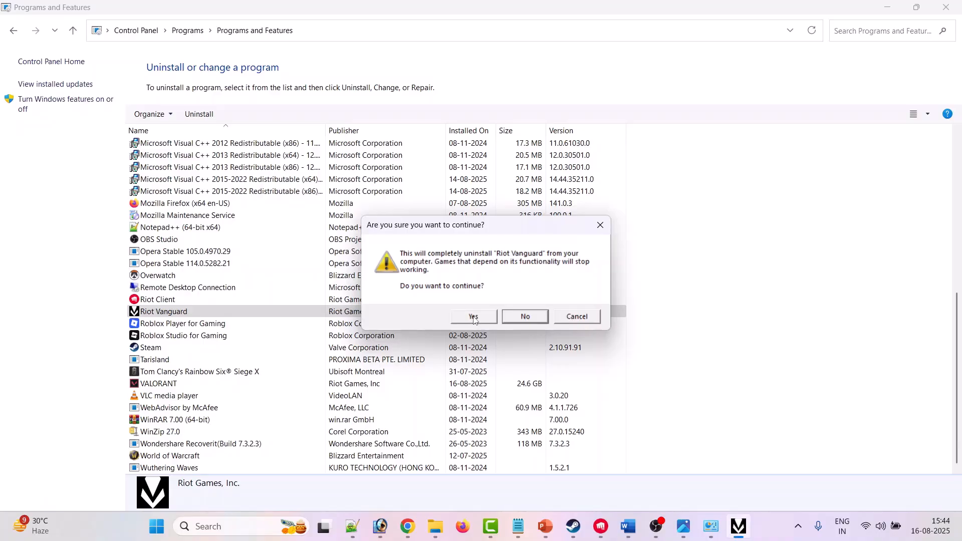
click(472, 316)
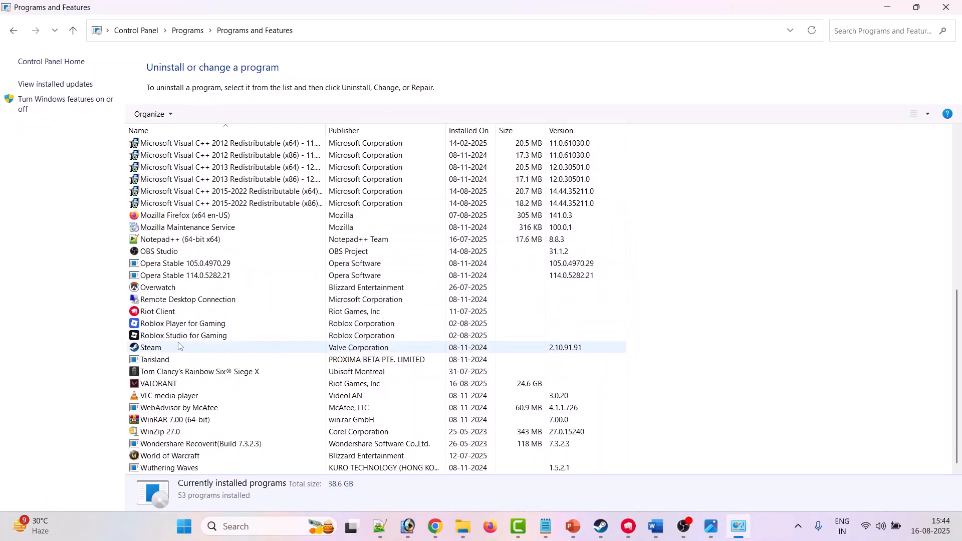
click(655, 526)
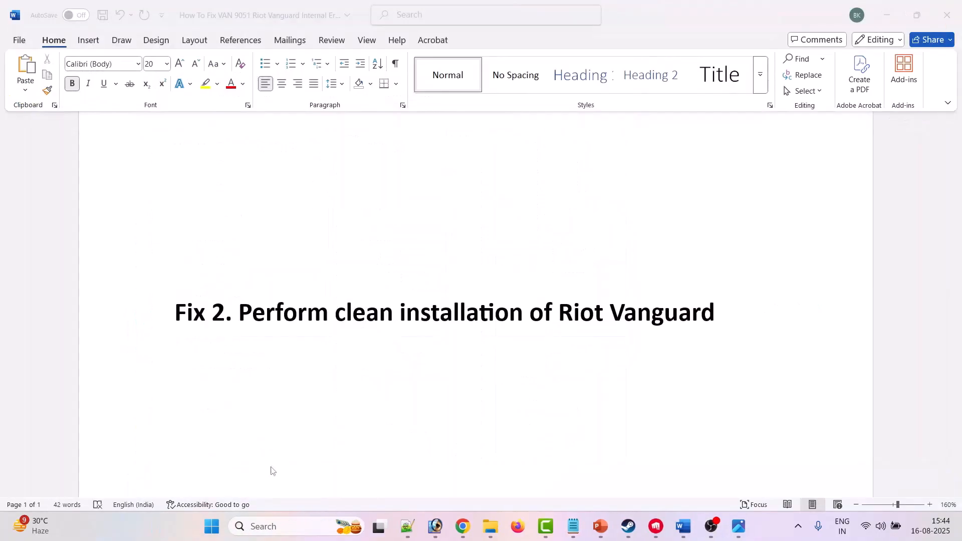
Open Riot Client from the taskbar.
click(211, 527)
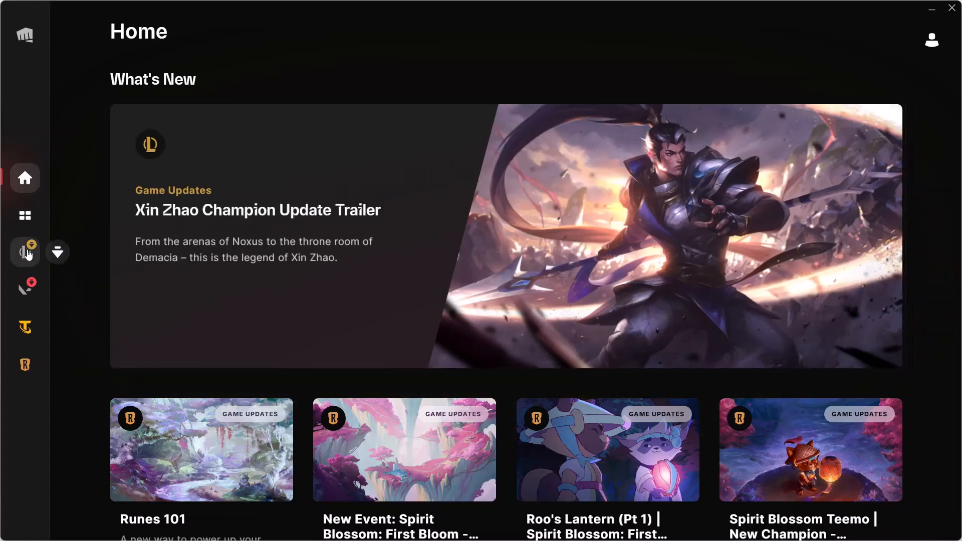
Go to the VALORANT page and run Update to reinstall Vanguard.
click(25, 252)
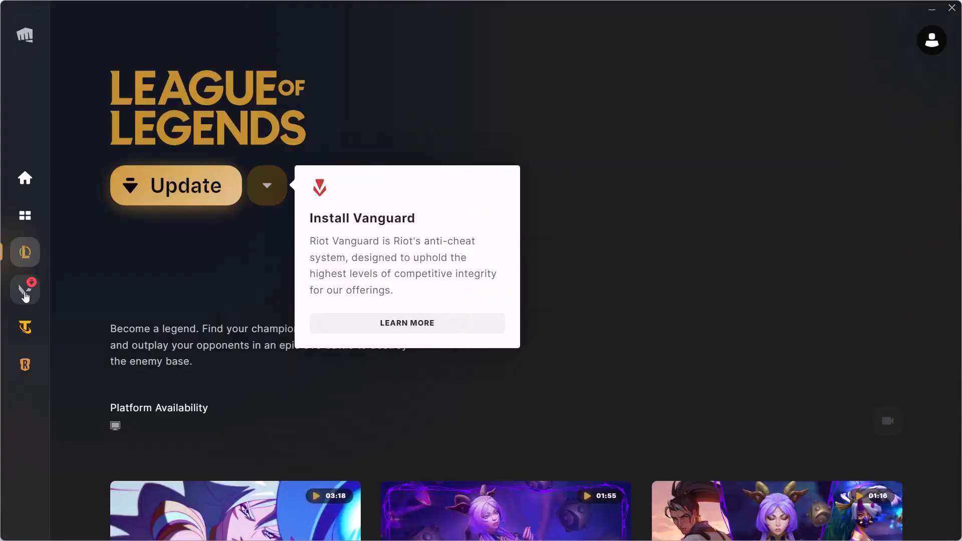
click(25, 289)
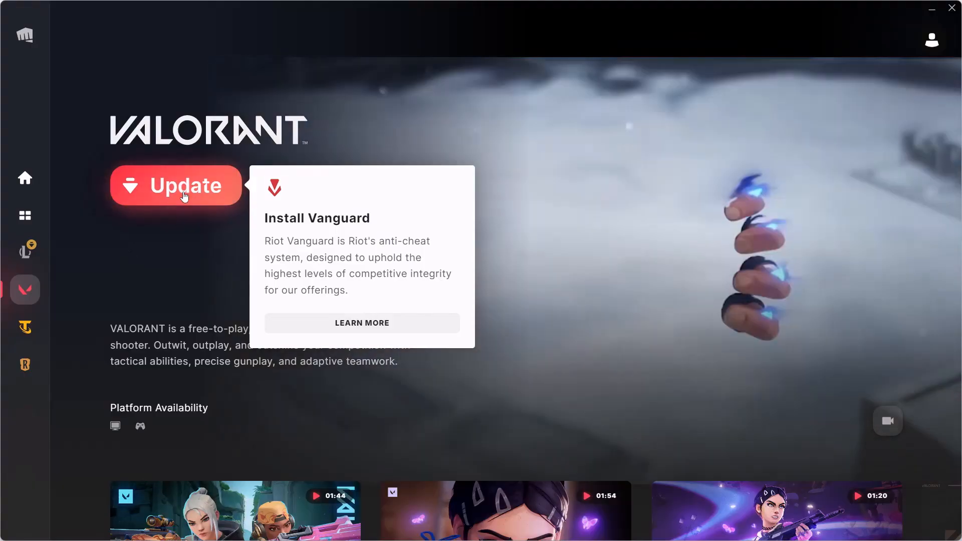
click(186, 196)
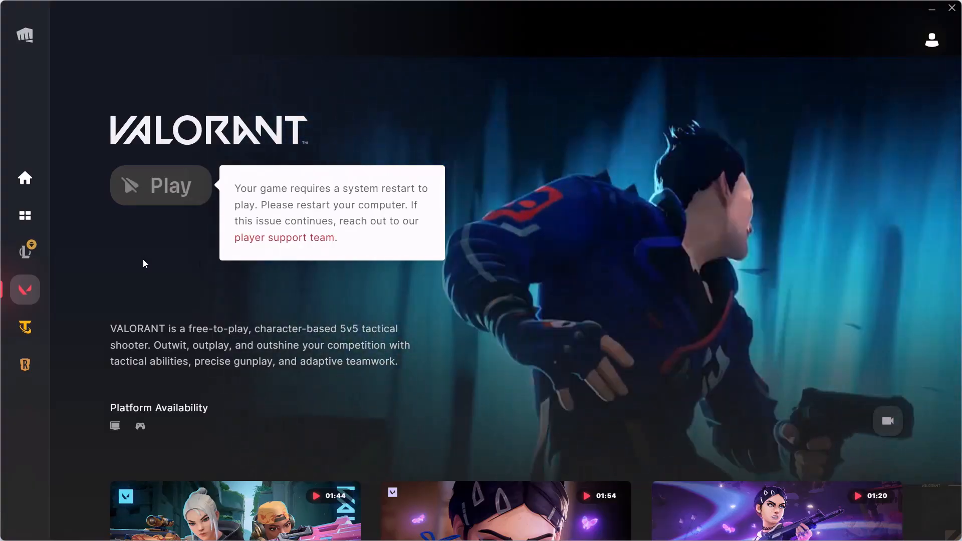
mouse_move(157, 262)
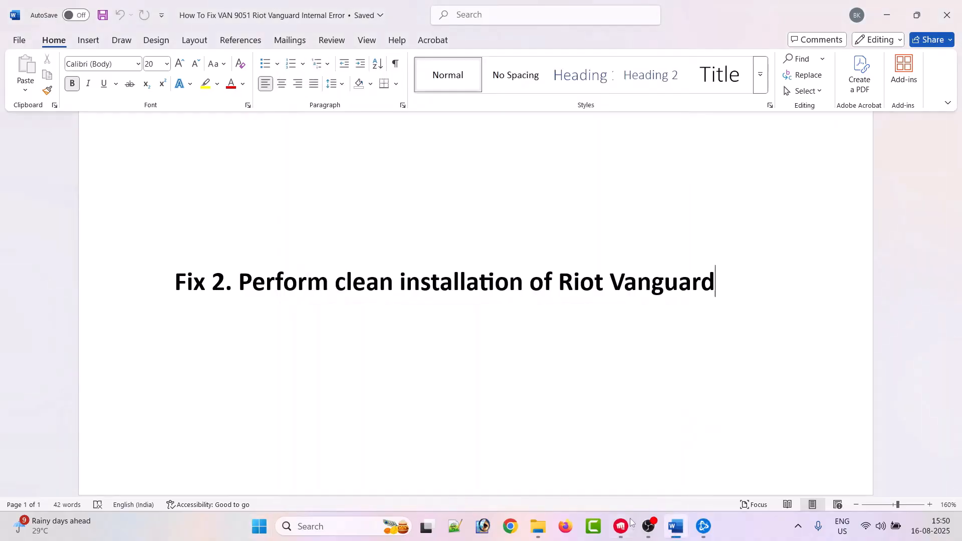
Open the VAN 9051 error screenshot in Photos from the taskbar.
click(620, 525)
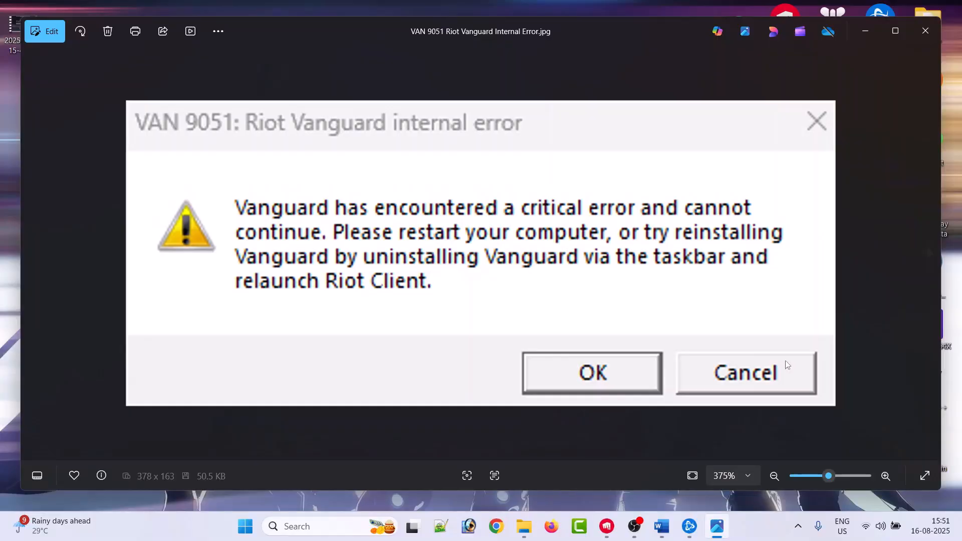
mouse_move(154, 133)
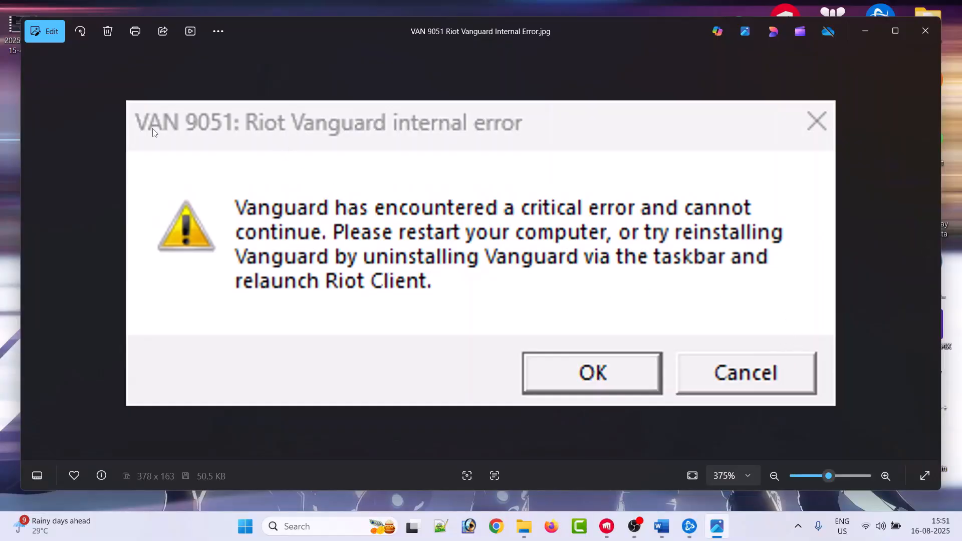
mouse_move(414, 130)
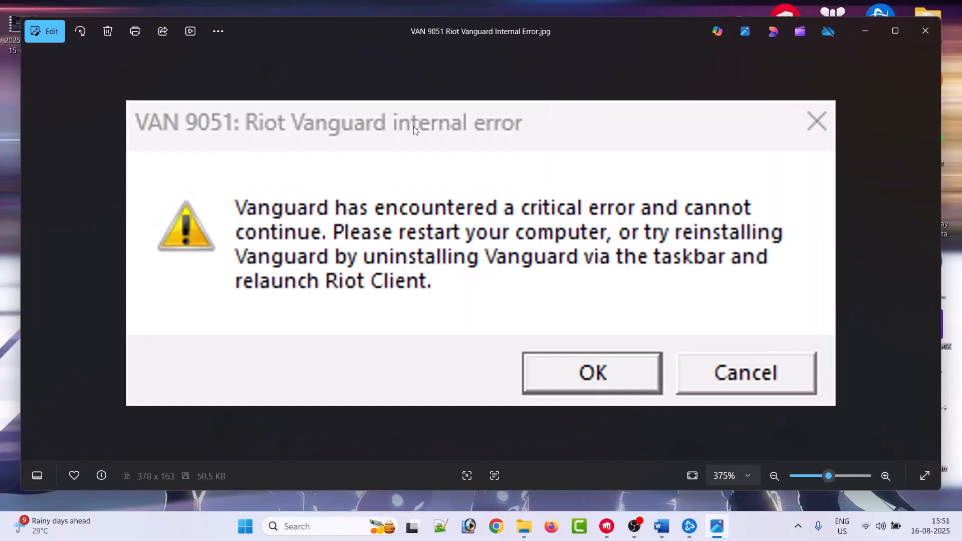
mouse_move(569, 202)
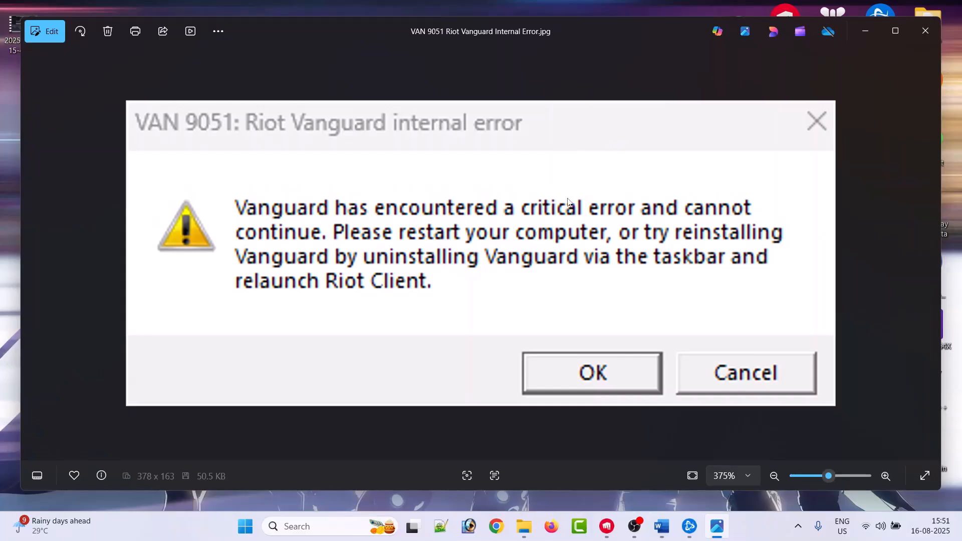